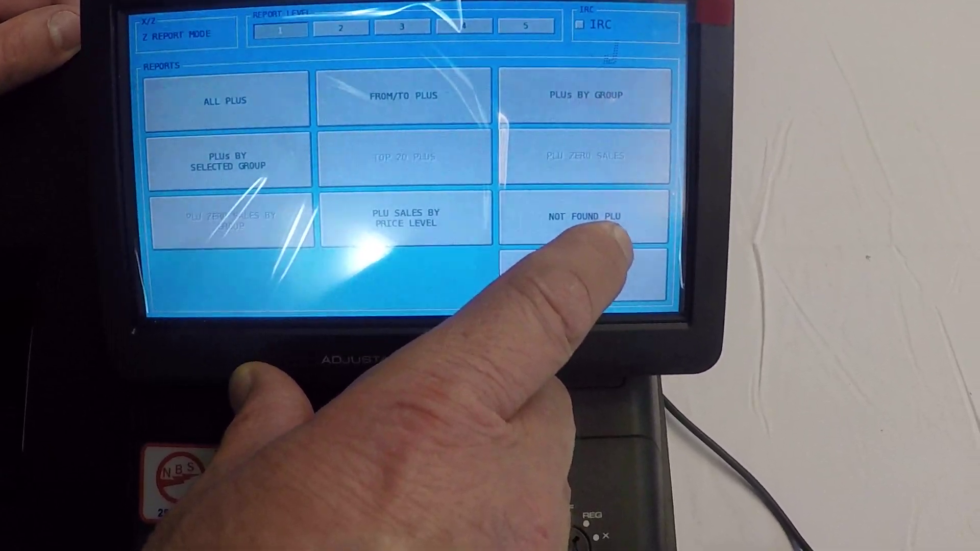
Step: Bring up the Not Found PLU report, an empty Z1 report with Print, Save and Close
left_click(584, 217)
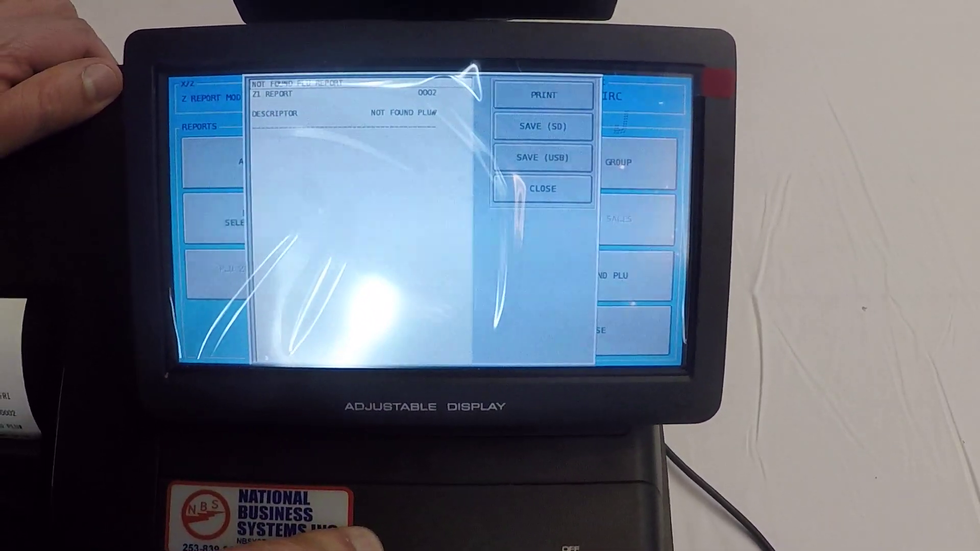